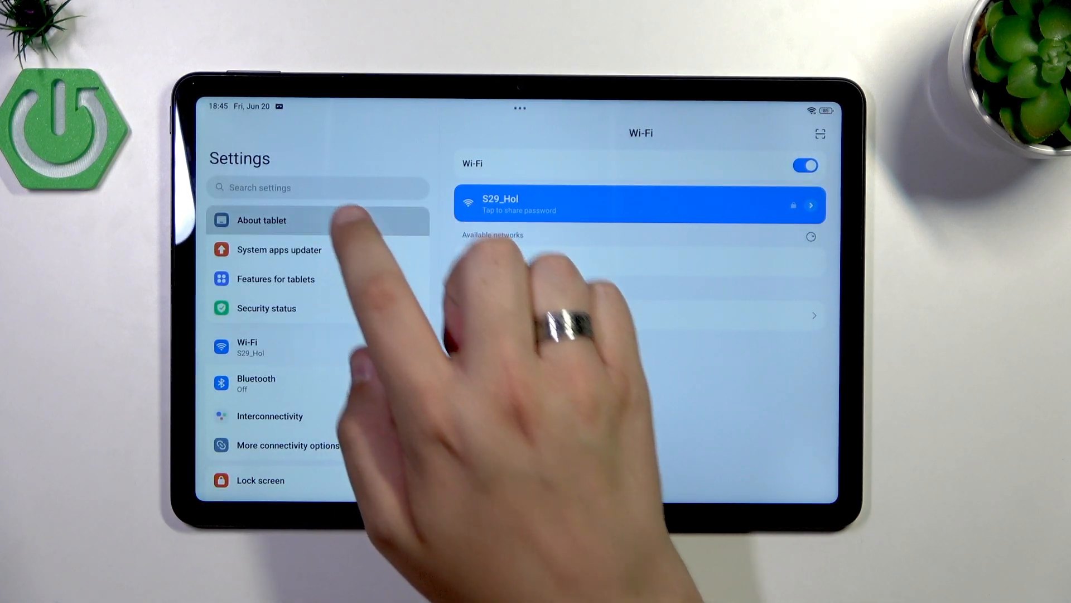
Step: Show the About tablet page with HyperOS version, device name, storage and Android version
left_click(262, 220)
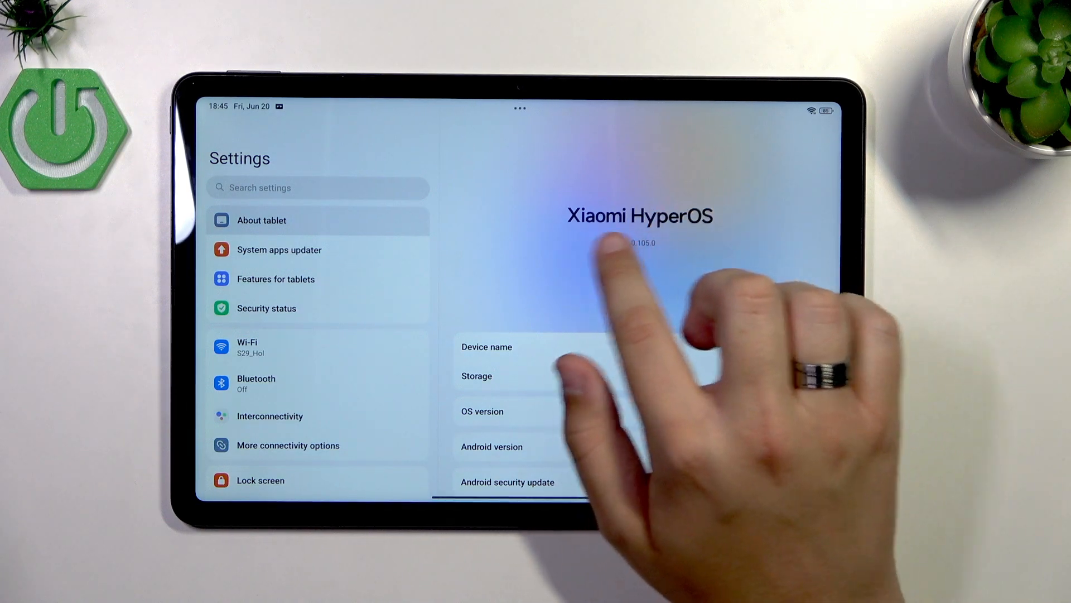